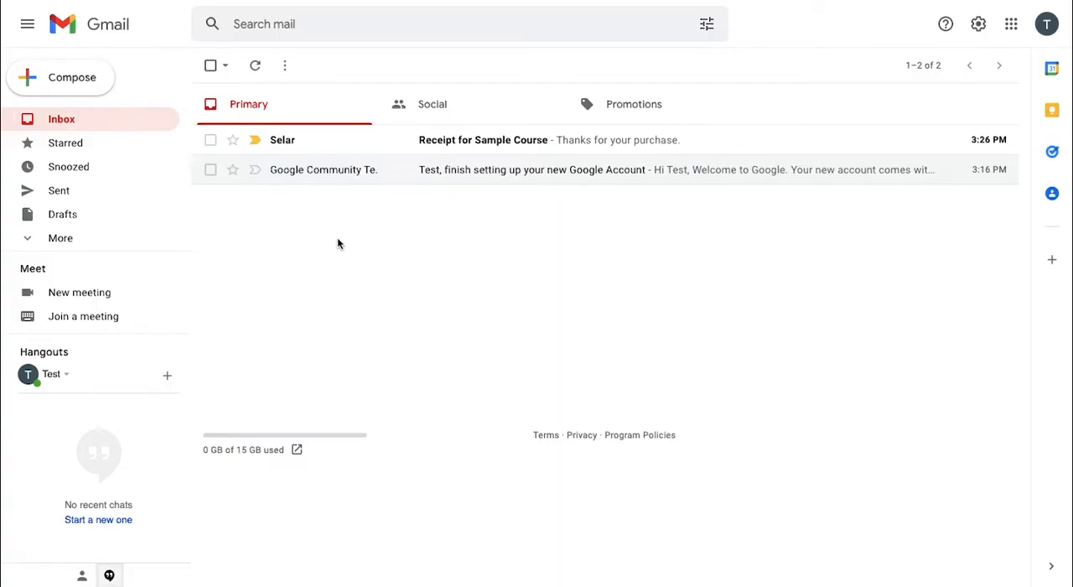
pyautogui.moveTo(352, 169)
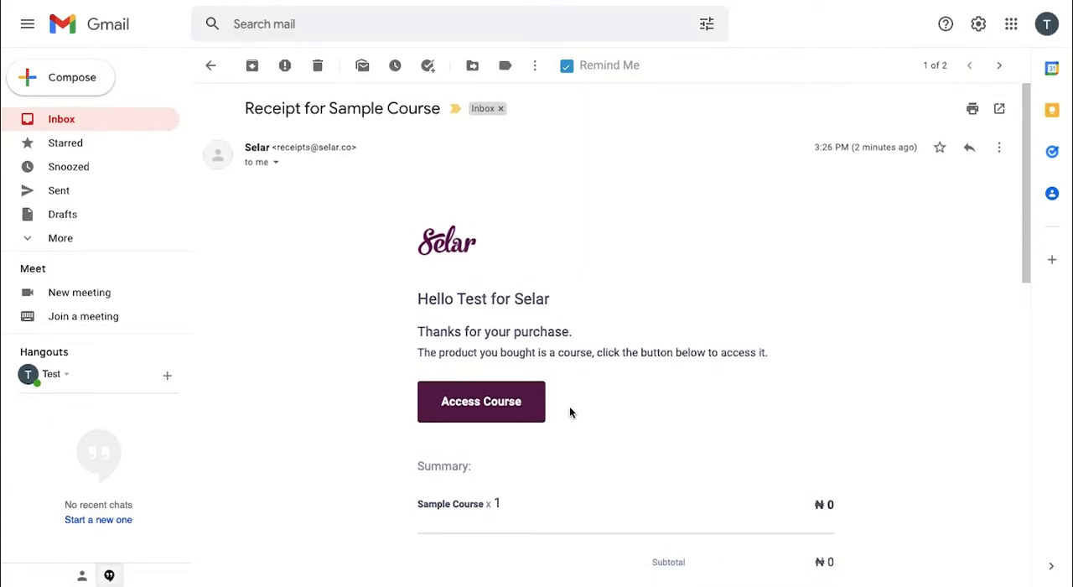
pyautogui.moveTo(523, 411)
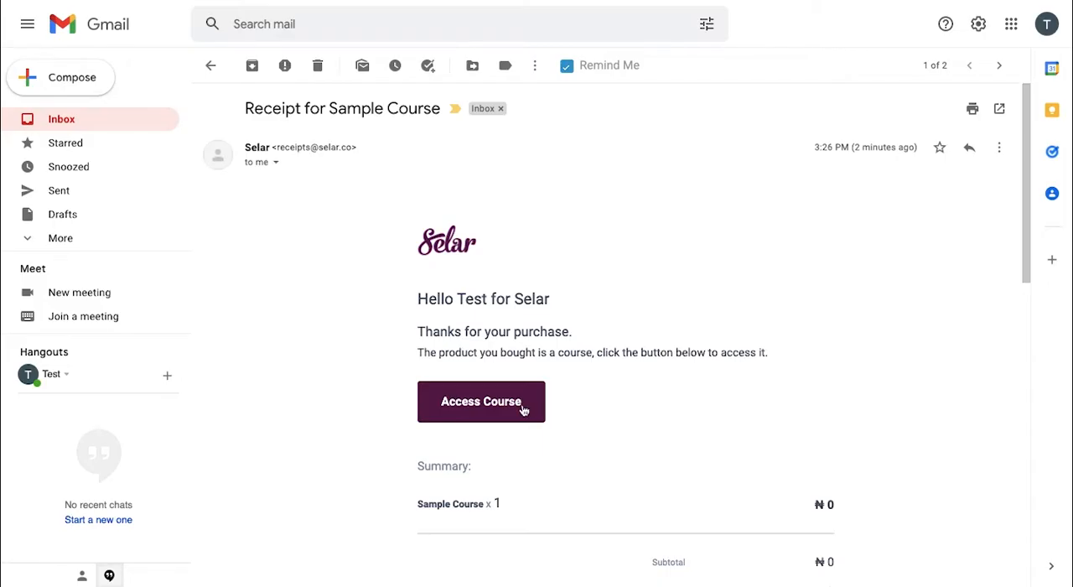
# Follow the receipt email's link to the purchased Sample Course on Selar.
pyautogui.click(482, 401)
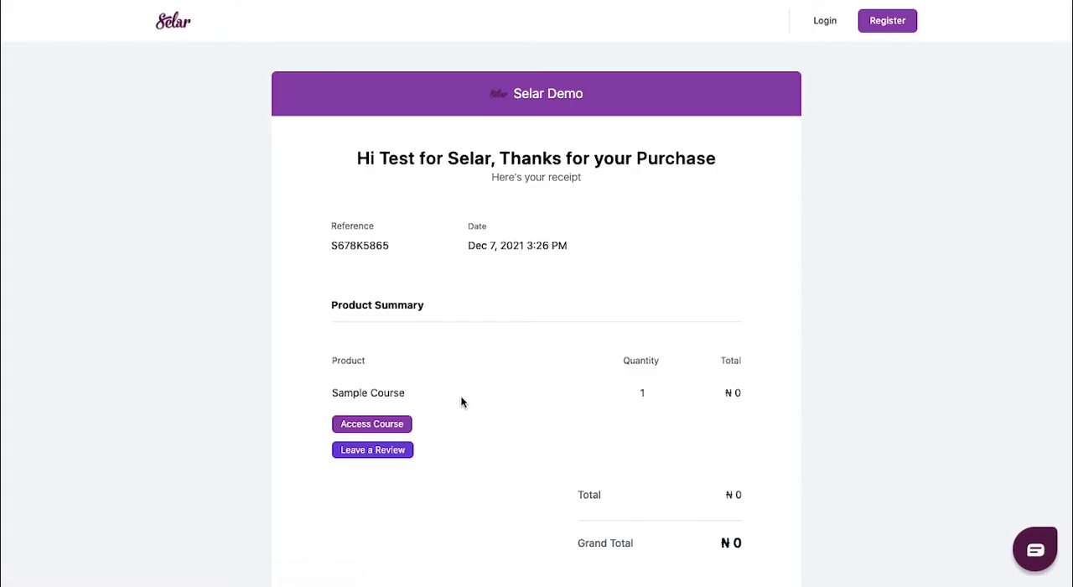
pyautogui.moveTo(372, 423)
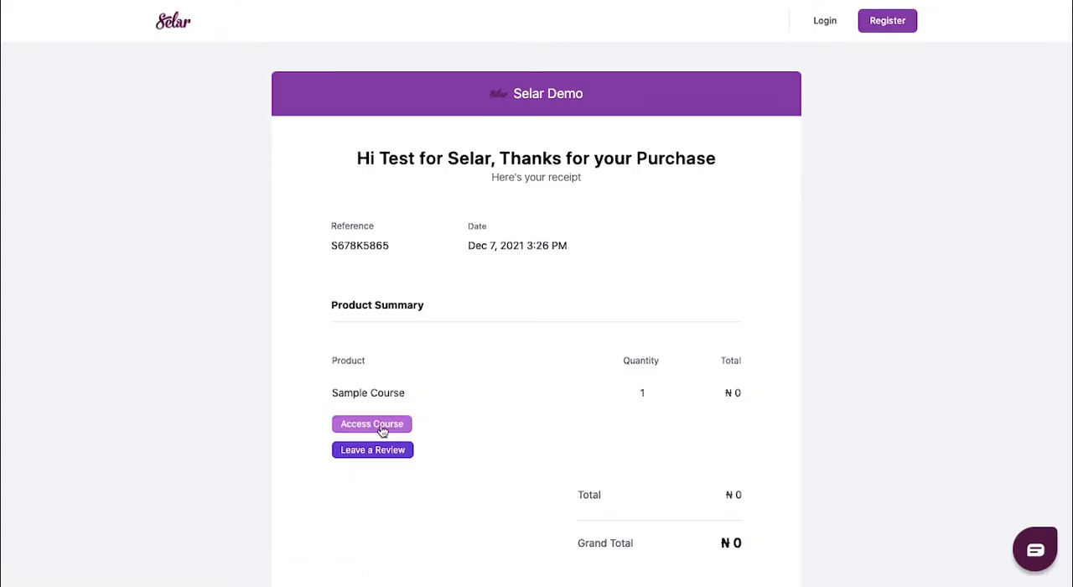
pyautogui.moveTo(373, 423)
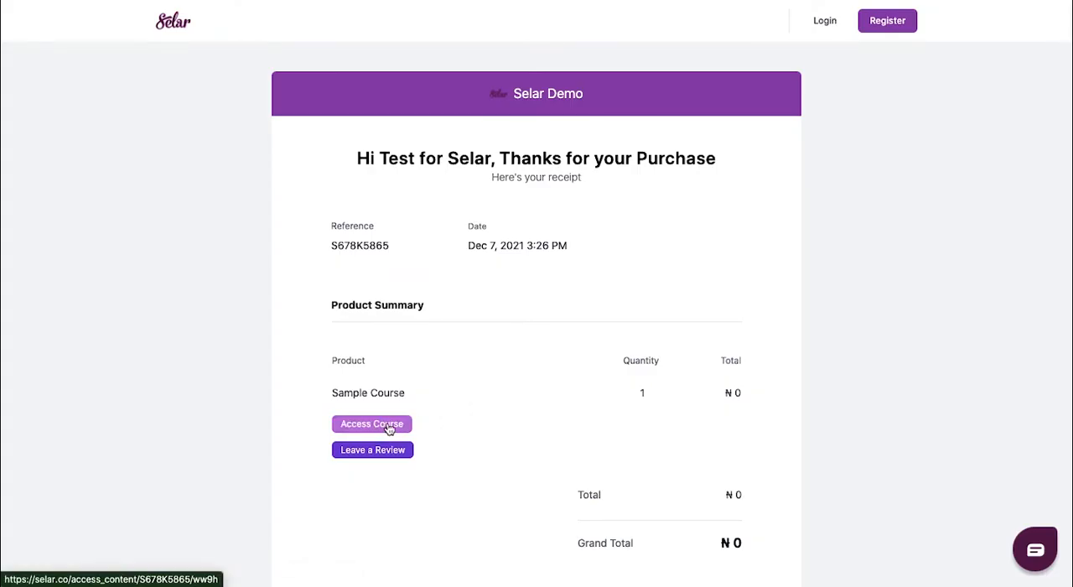
pyautogui.moveTo(451, 421)
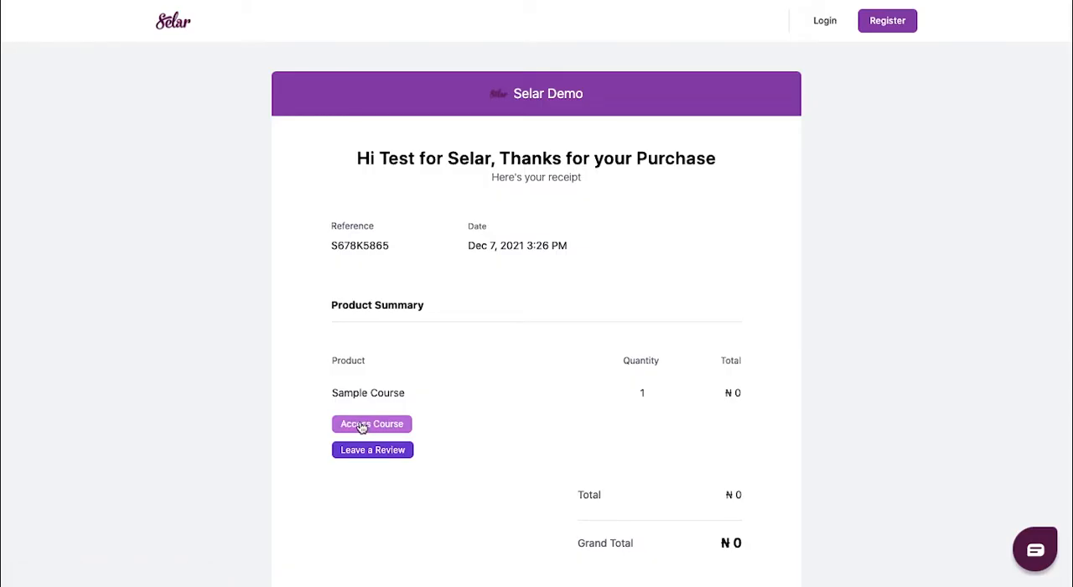
# Launch Access Course for Sample Course from the Selar purchase receipt page.
pyautogui.click(372, 423)
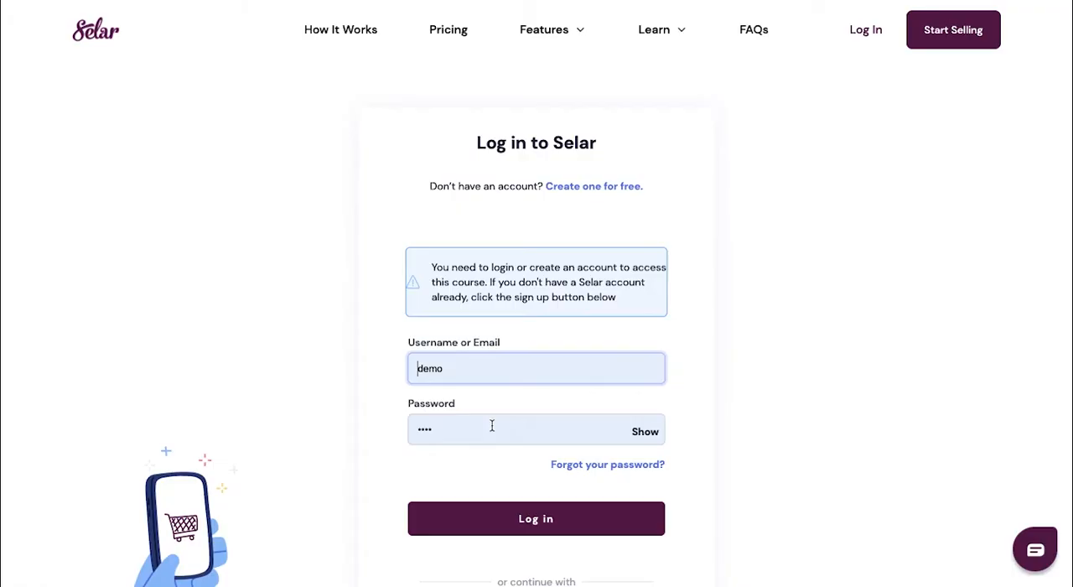
pyautogui.moveTo(446, 315)
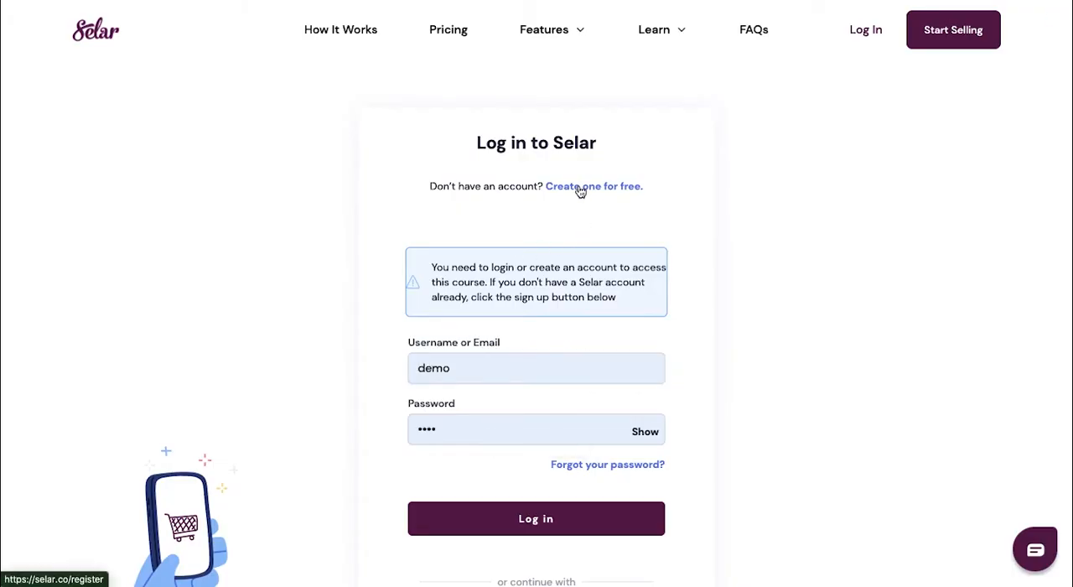
# Go from the Selar login page to the 'Create one for free' sign-up form.
pyautogui.click(594, 186)
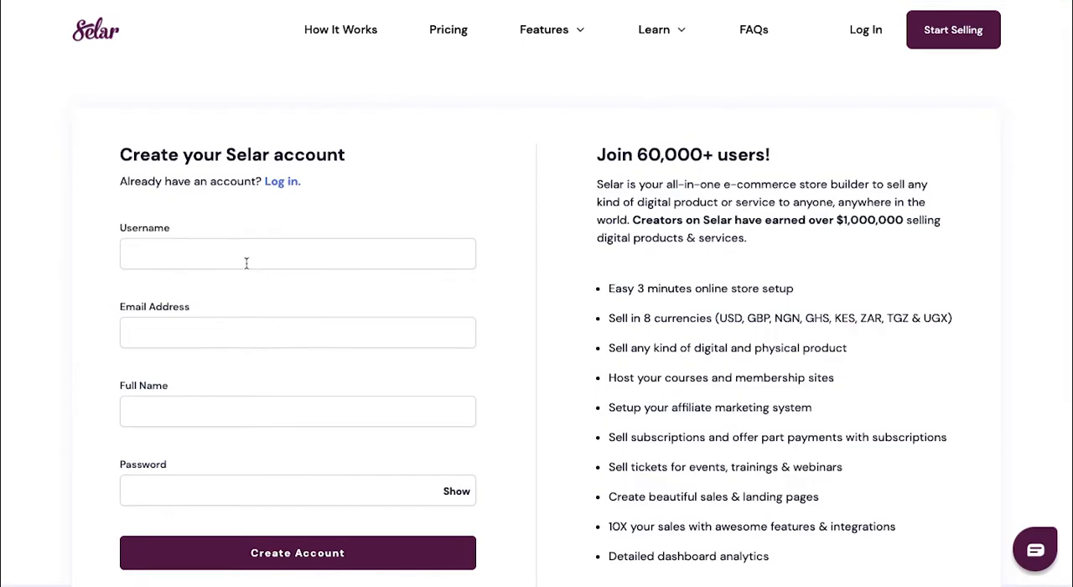
pyautogui.click(297, 554)
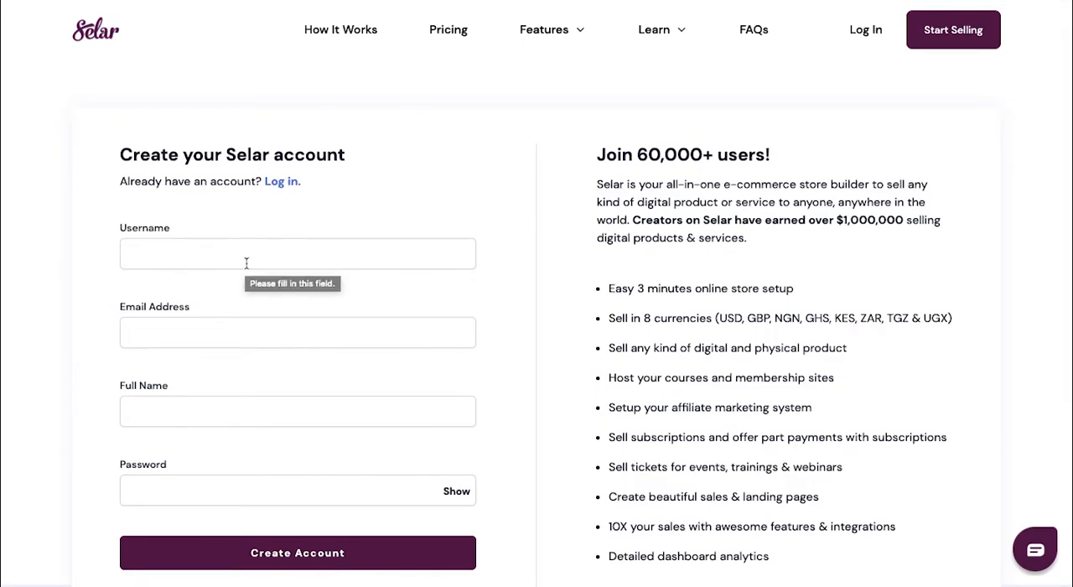
pyautogui.write('t')
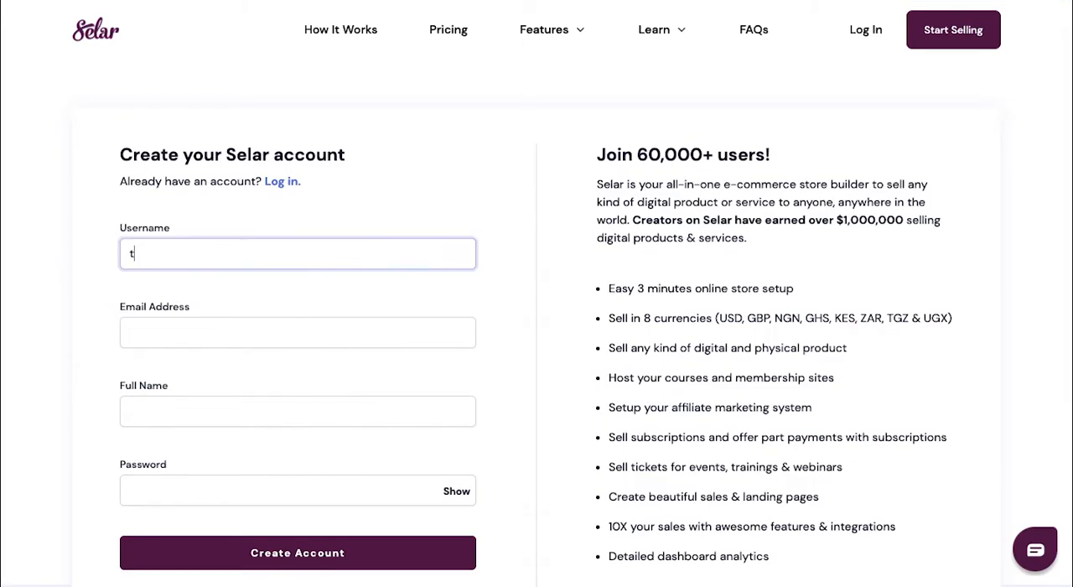
pyautogui.write('estforselar')
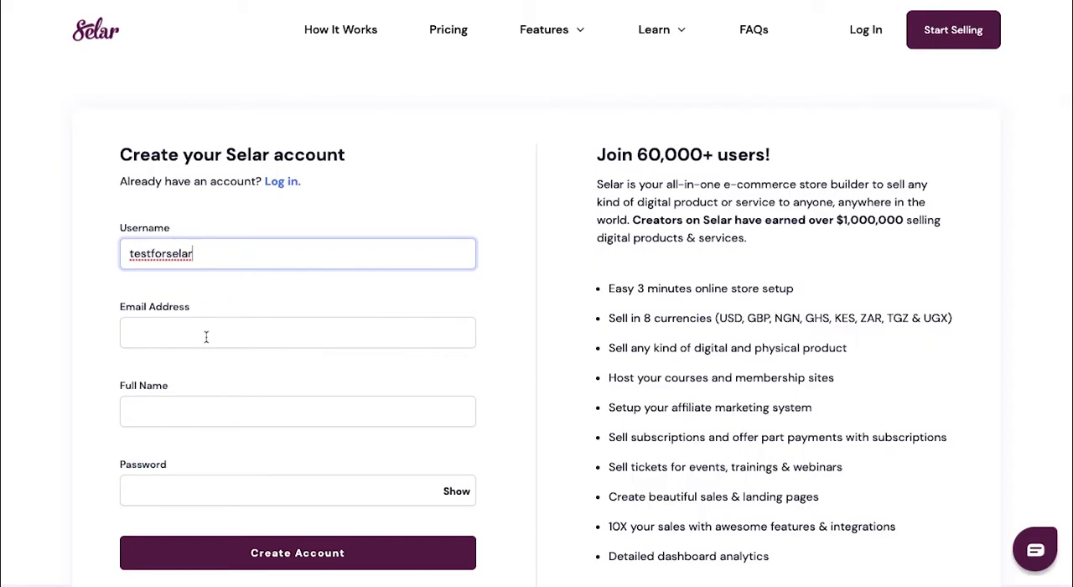
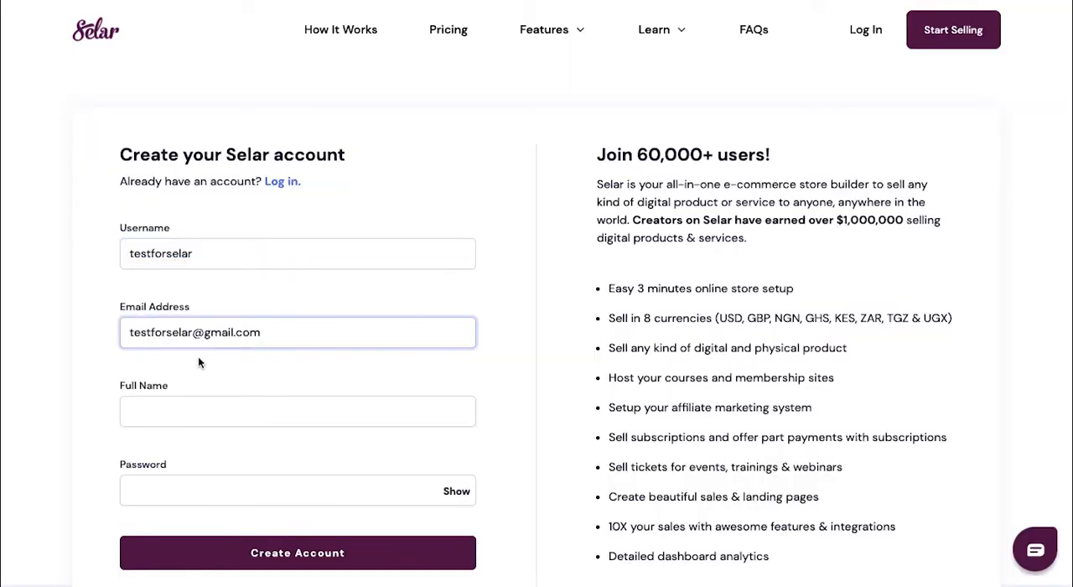
pyautogui.write('Test')
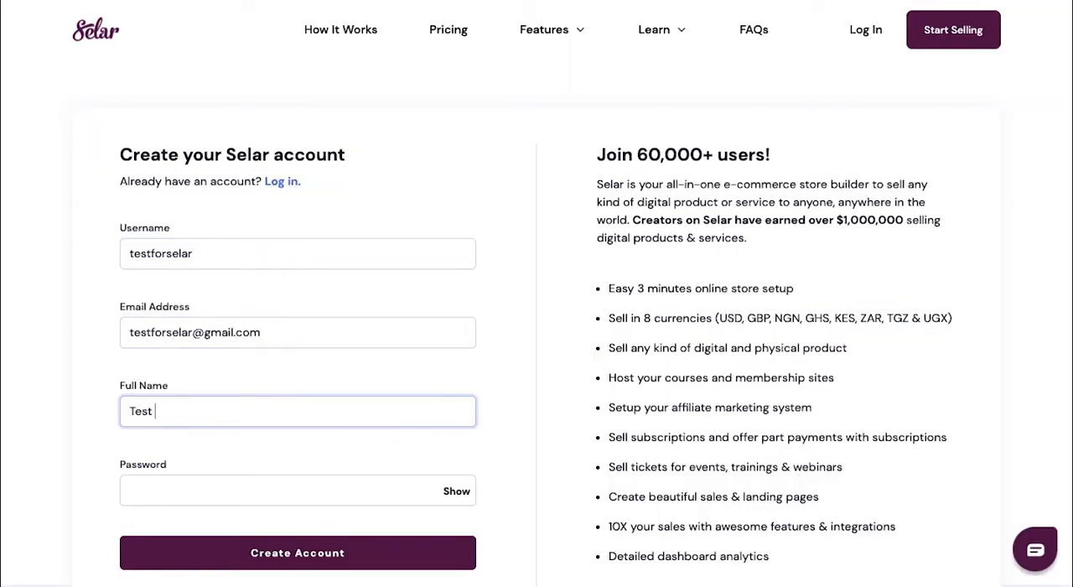
pyautogui.click(297, 490)
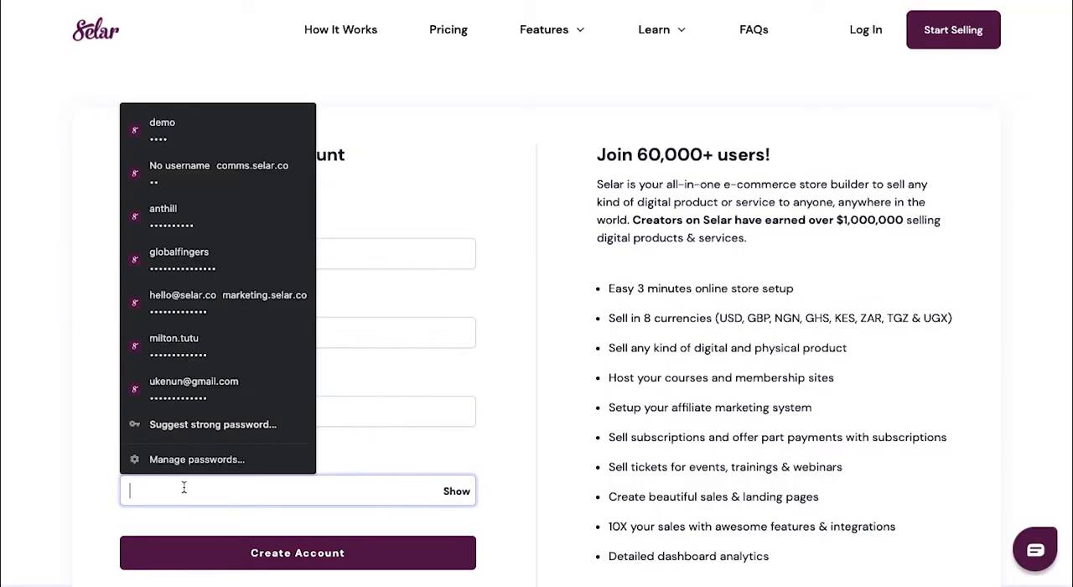
pyautogui.write('password')
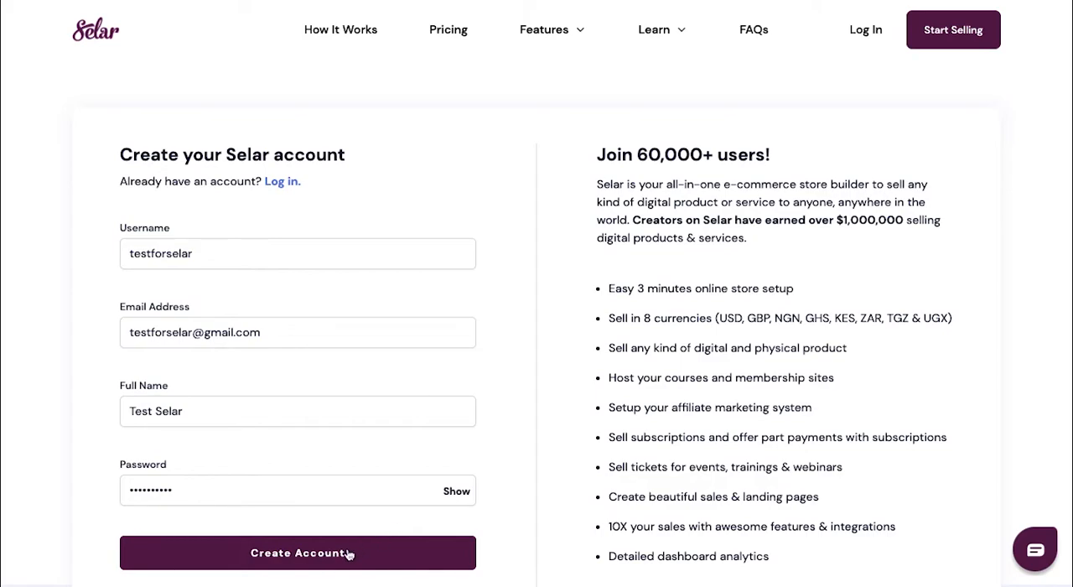
pyautogui.click(299, 554)
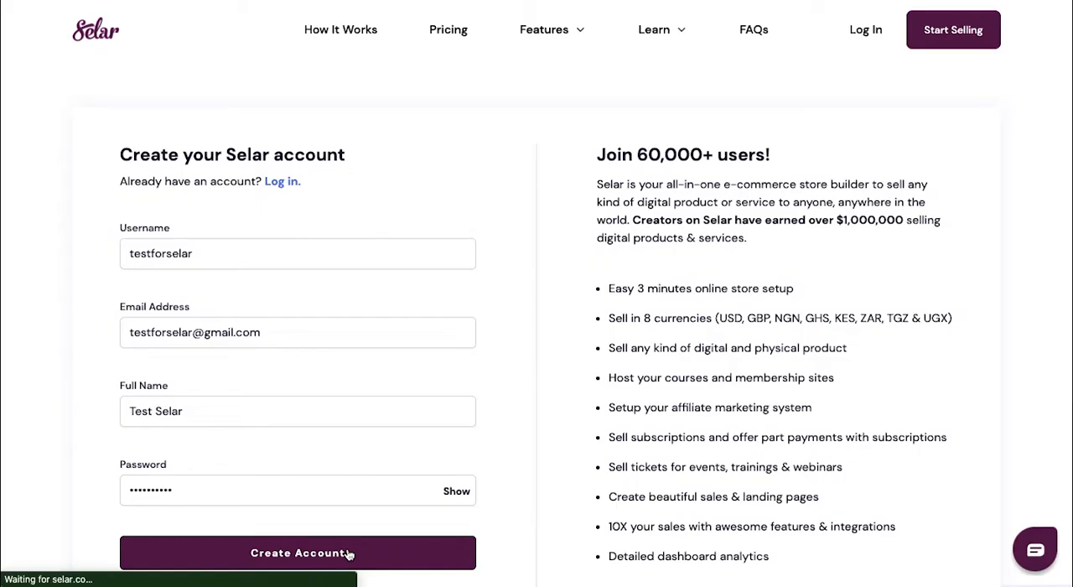
pyautogui.click(299, 554)
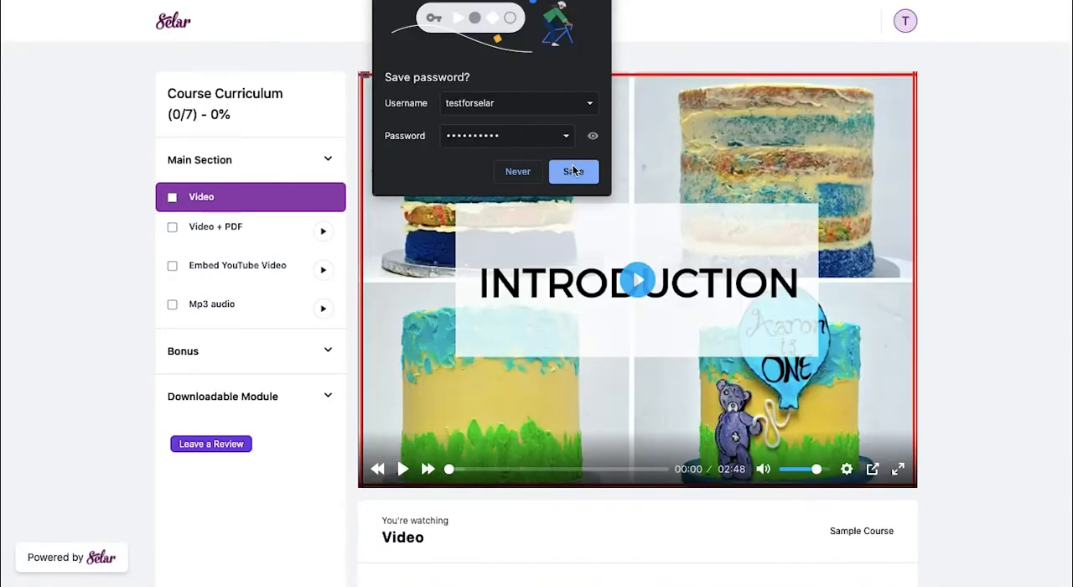
# Save the new Selar login in the browser's save-password prompt.
pyautogui.click(574, 171)
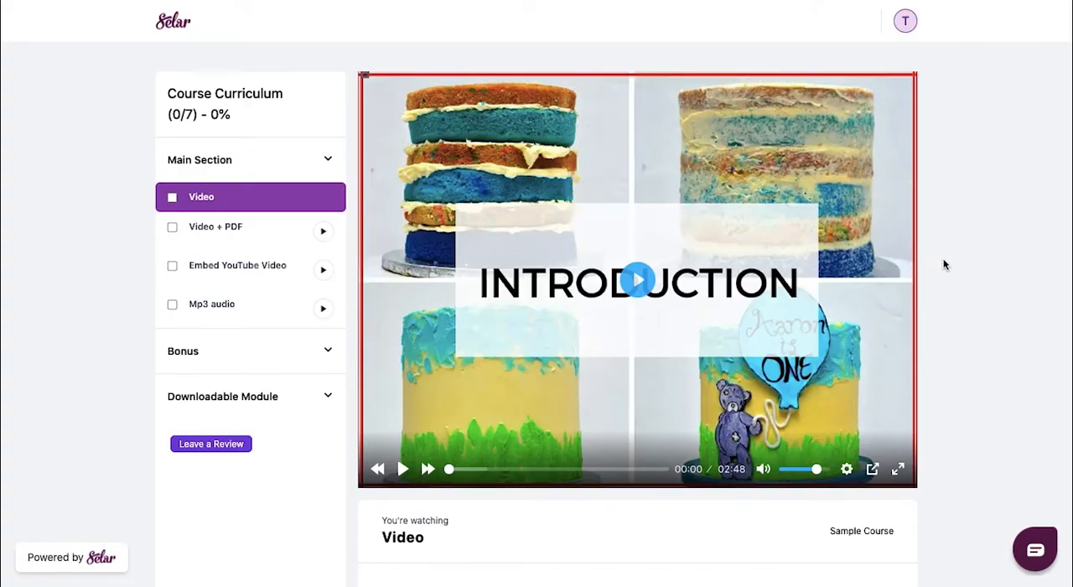
pyautogui.moveTo(912, 47)
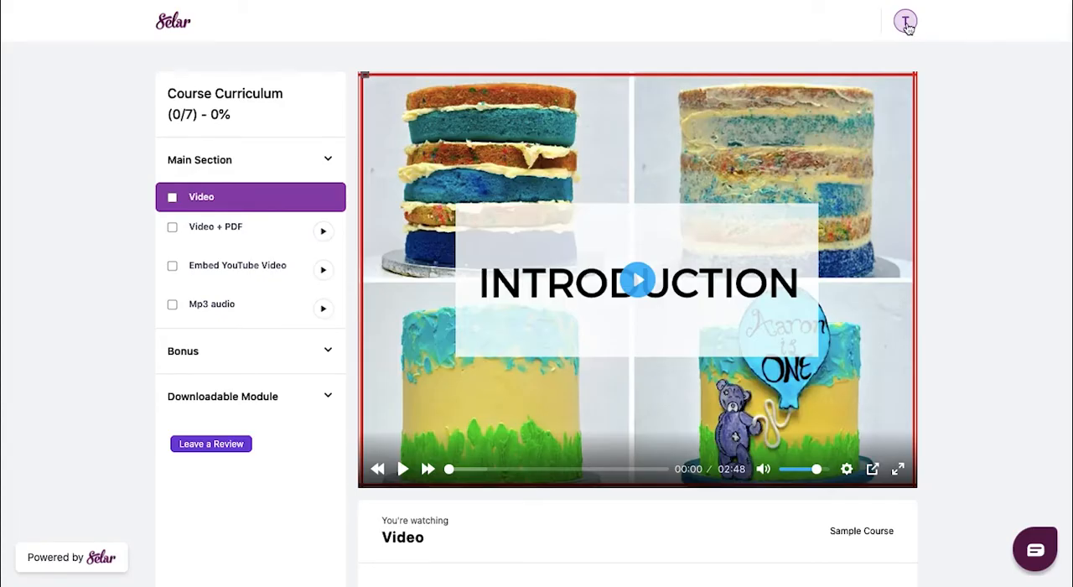
# Open the Purchases list from the profile menu, showing the Sample Course order.
pyautogui.click(904, 20)
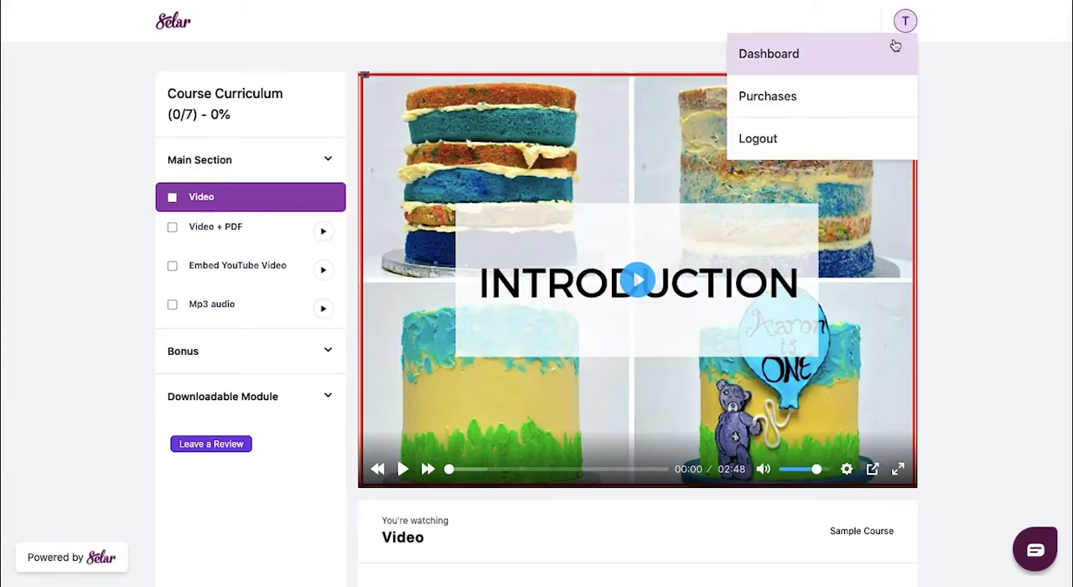
pyautogui.moveTo(897, 23)
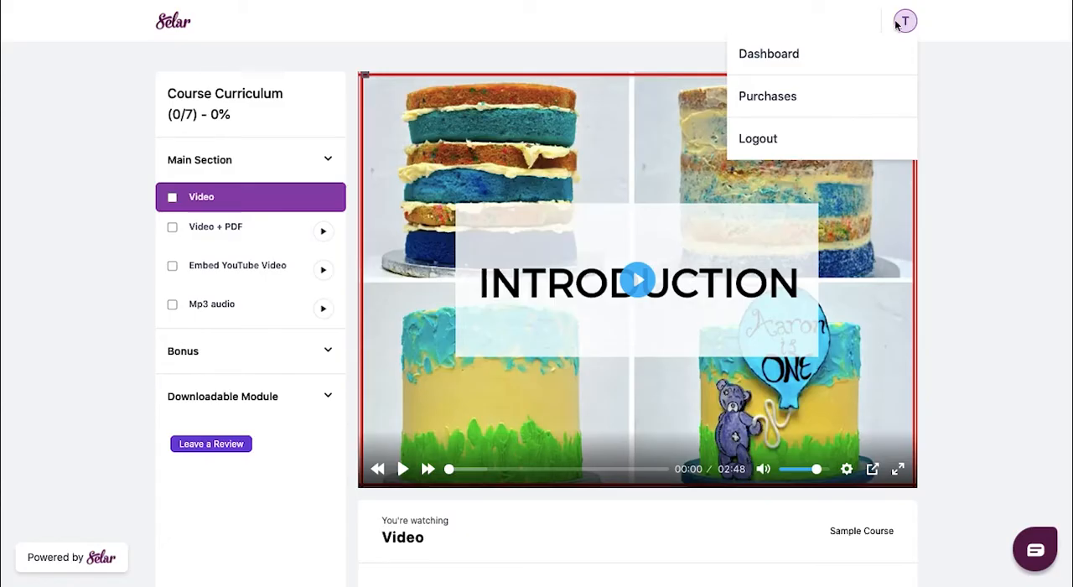
pyautogui.moveTo(768, 95)
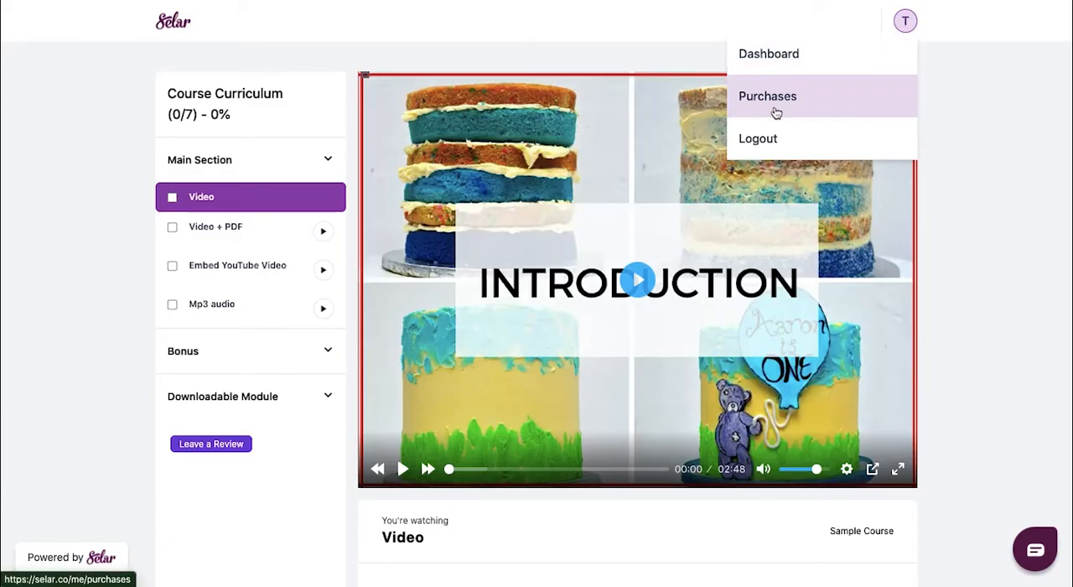
pyautogui.moveTo(757, 138)
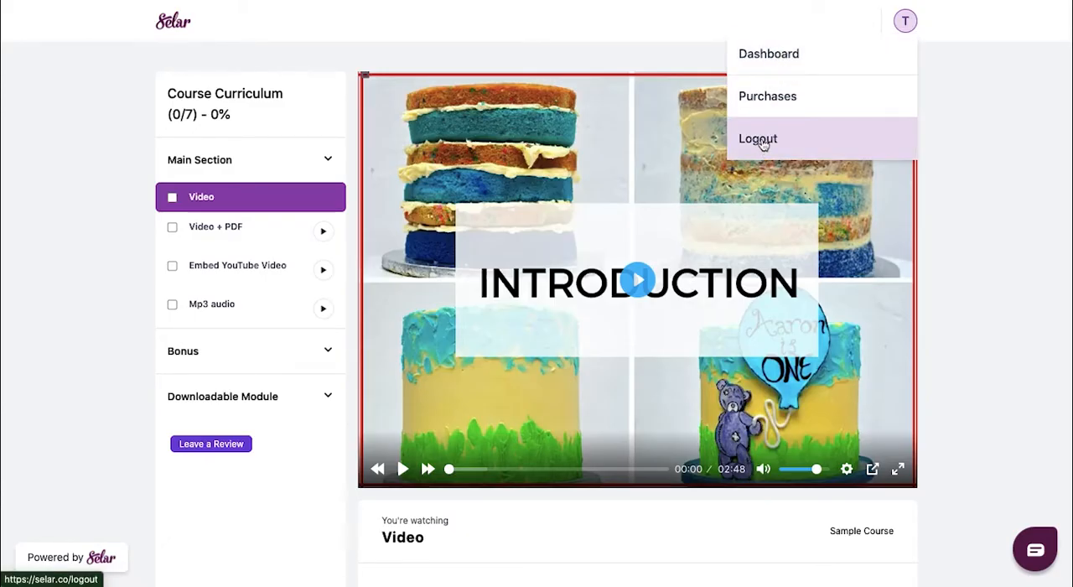
pyautogui.moveTo(767, 96)
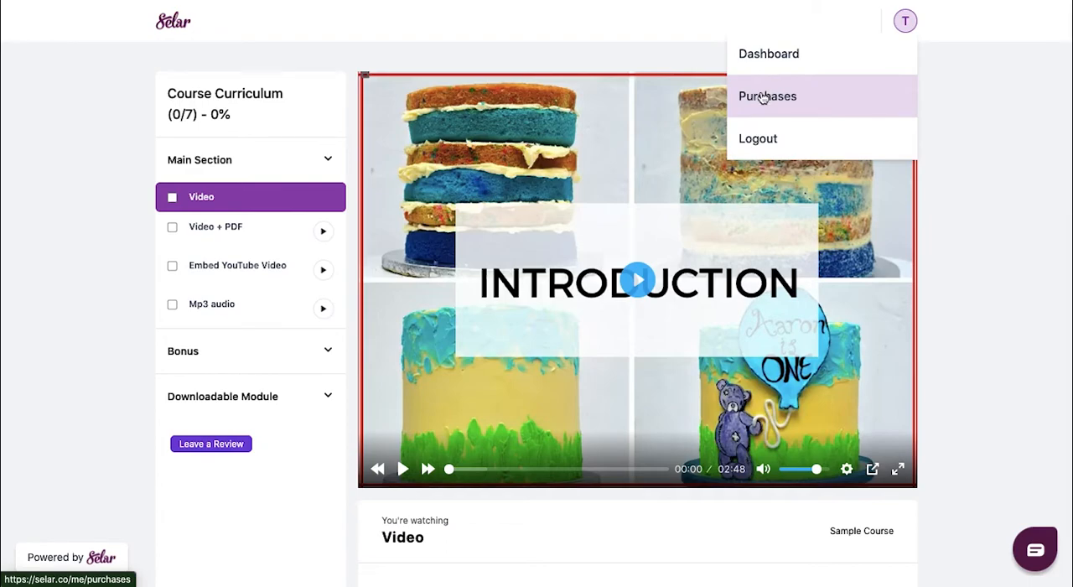
pyautogui.click(768, 95)
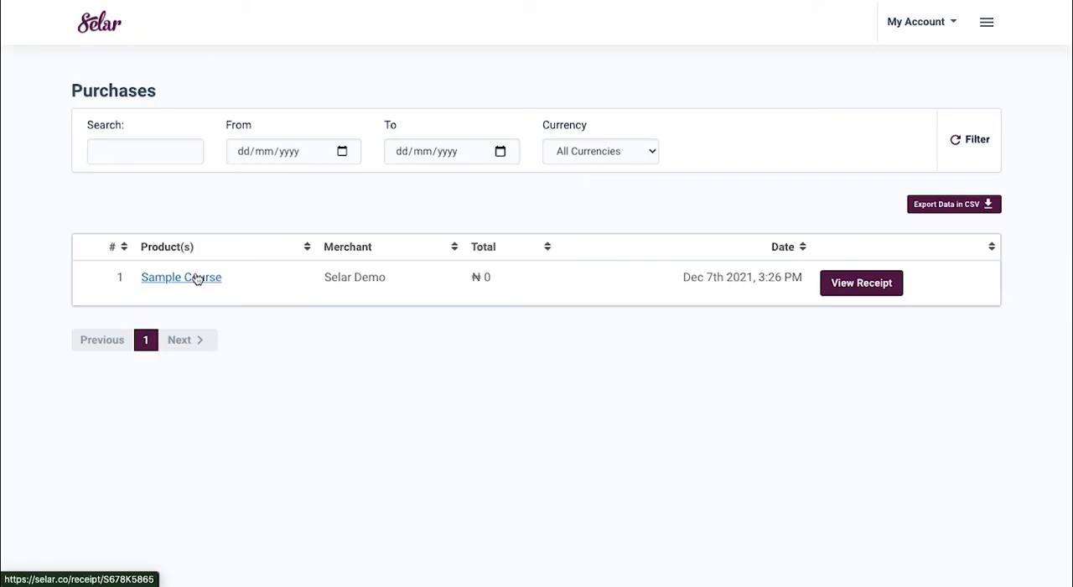
pyautogui.click(181, 276)
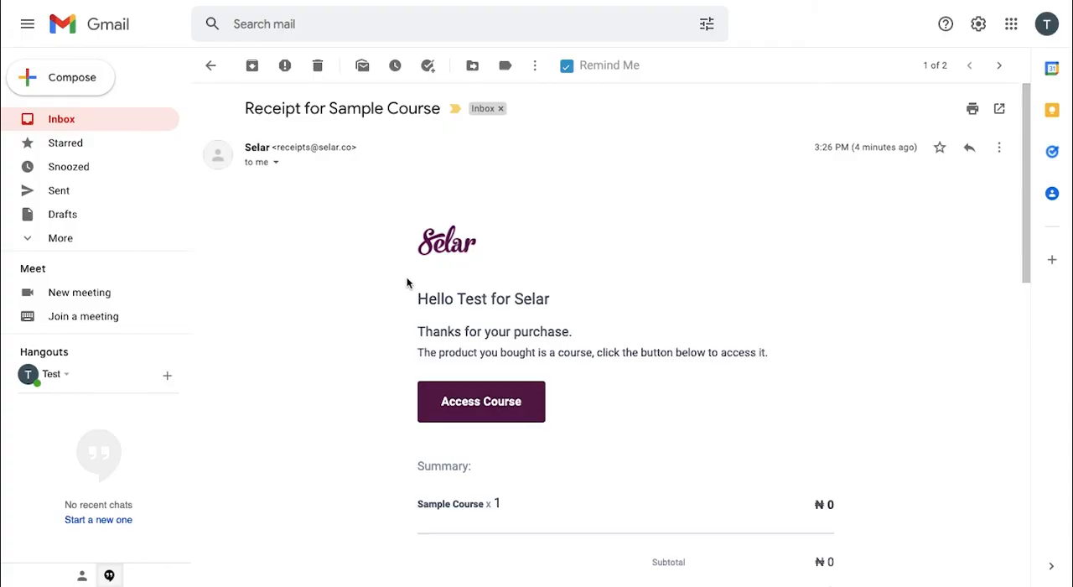
pyautogui.moveTo(416, 208)
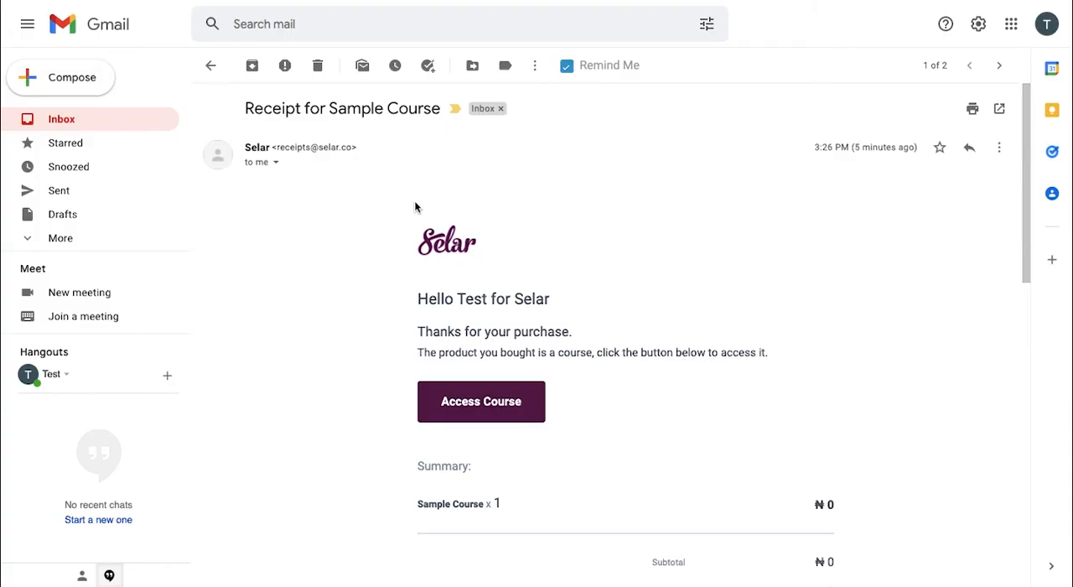
pyautogui.click(482, 401)
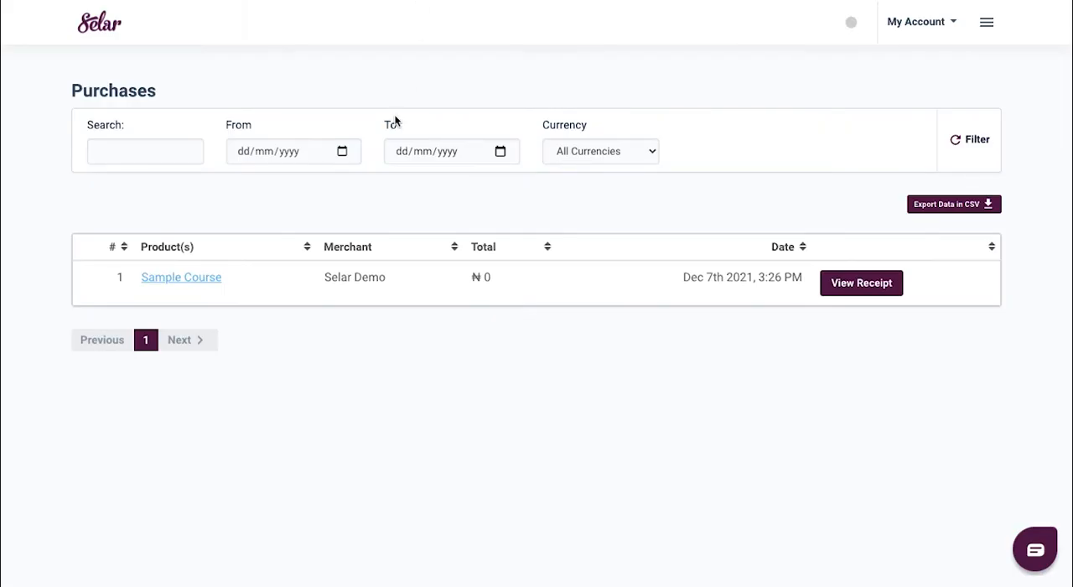